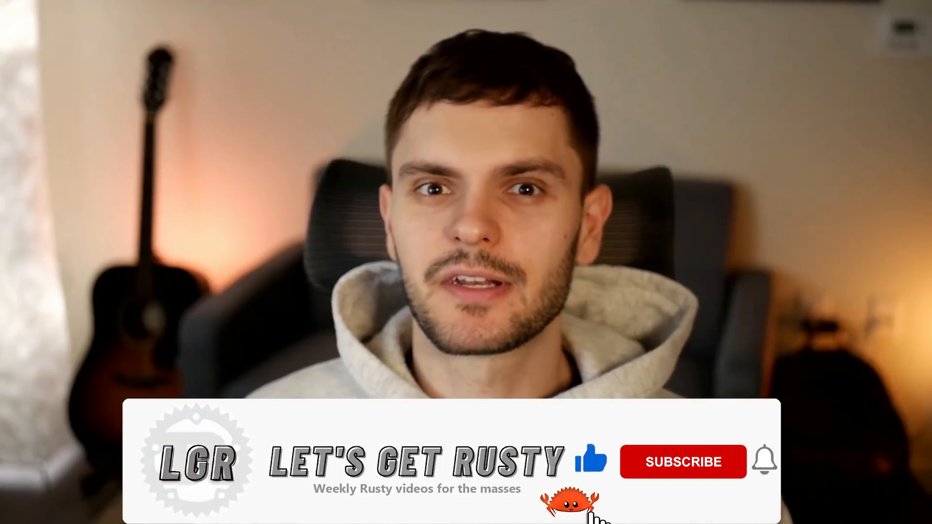
left_click(683, 462)
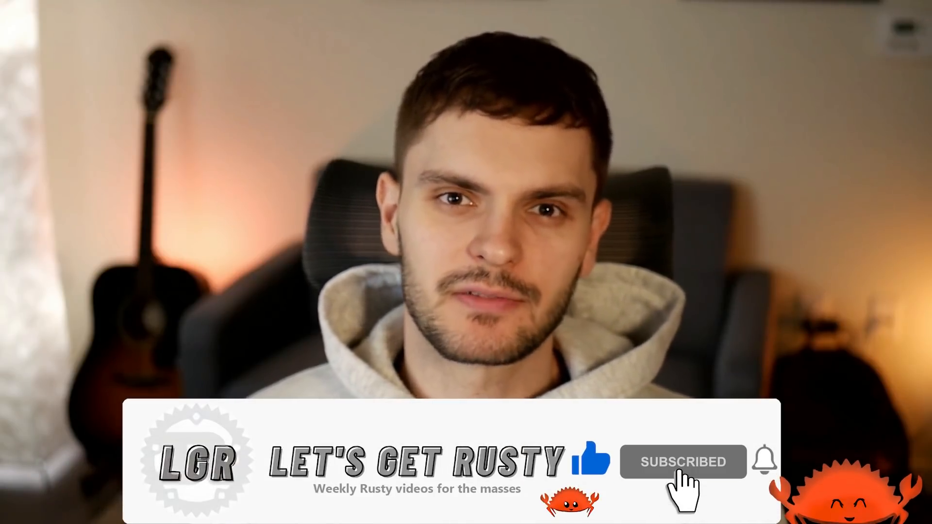